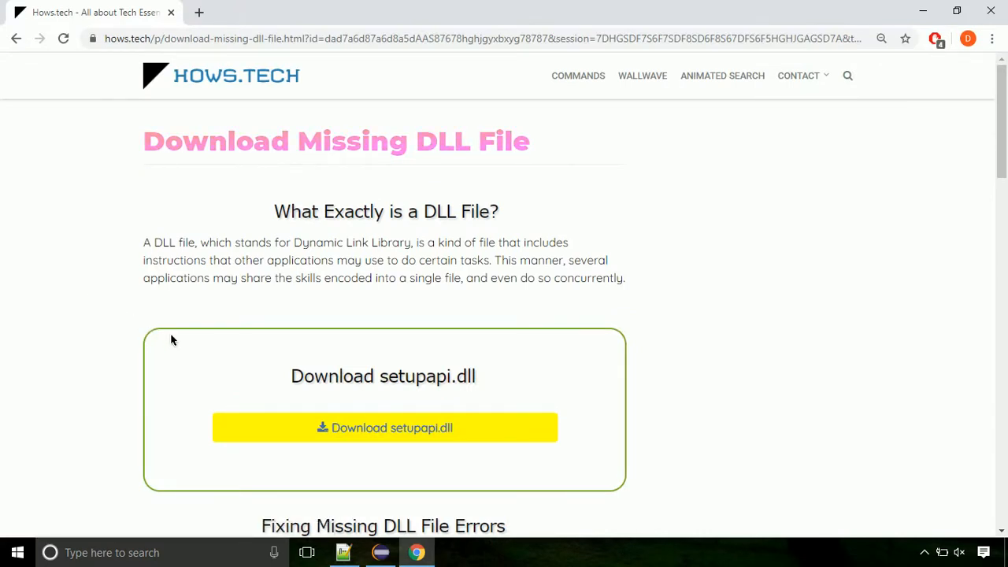
mouse_move(384, 428)
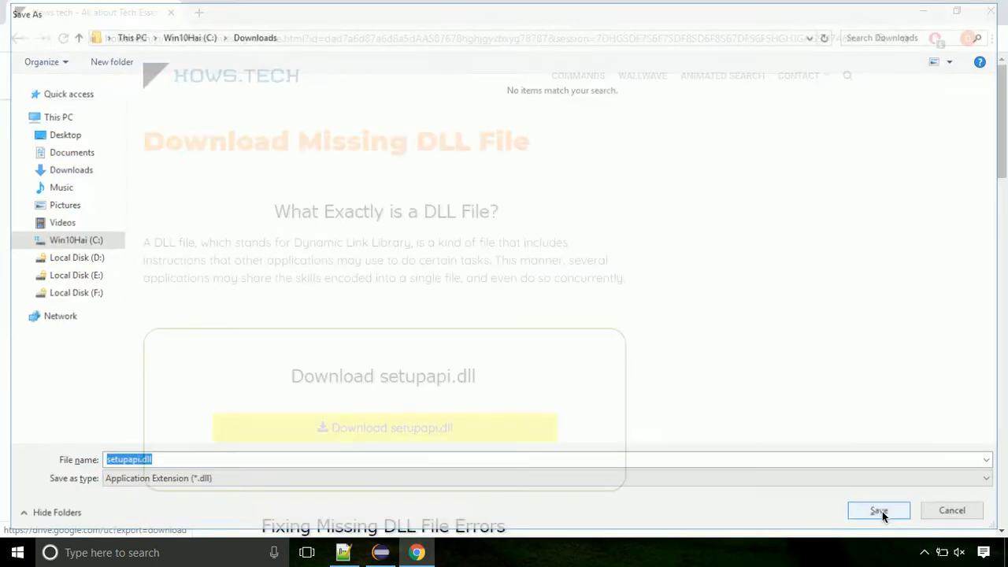
Step: Save setupapi.dll into Downloads and show it in its folder
left_click(879, 510)
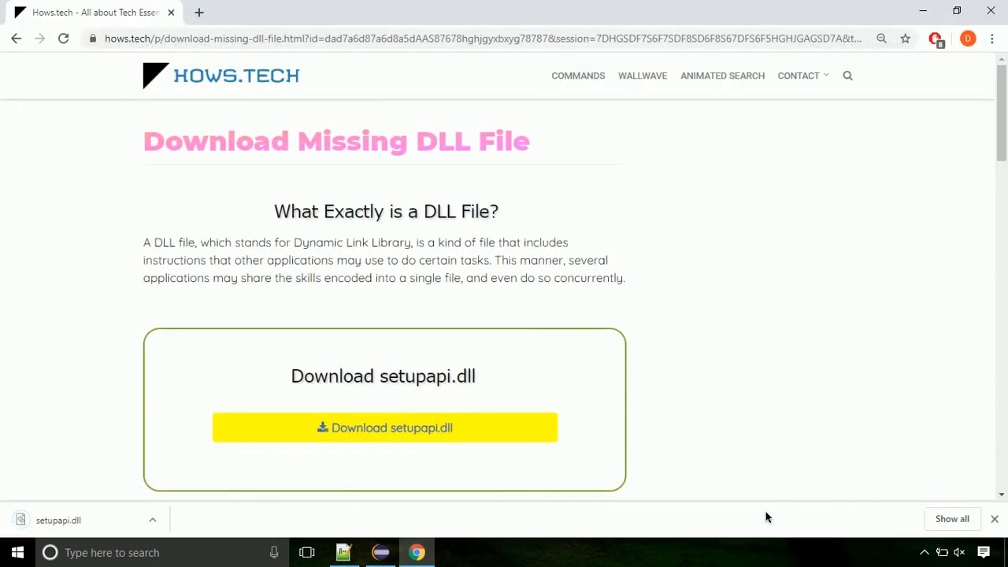
left_click(153, 520)
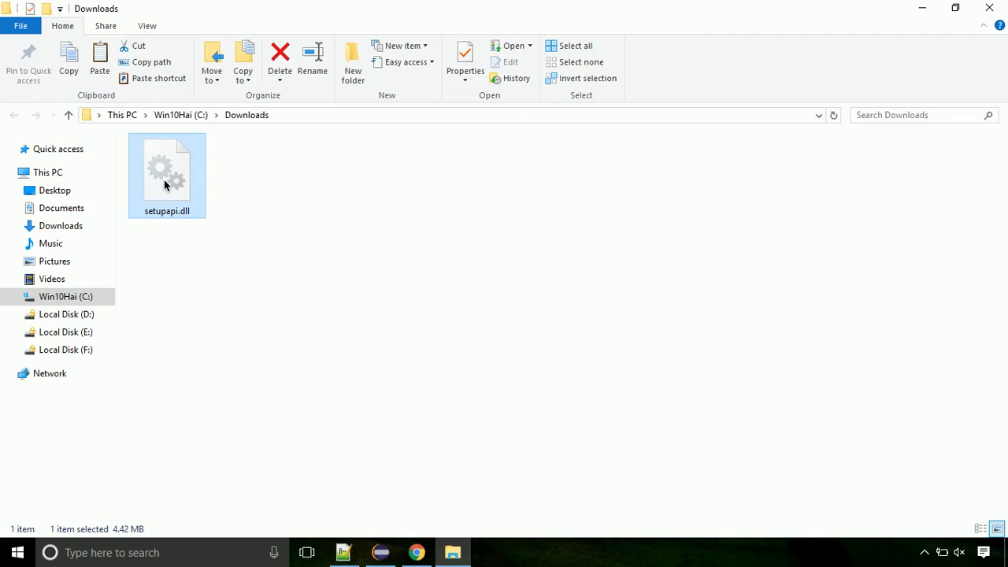
Step: Copy the downloaded setupapi.dll from the Downloads folder
right_click(167, 170)
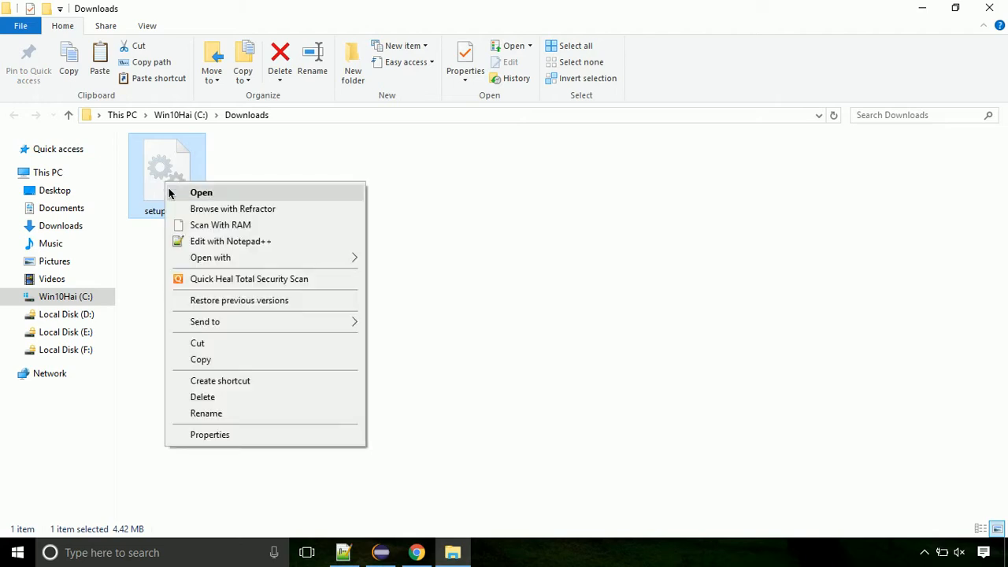
mouse_move(261, 359)
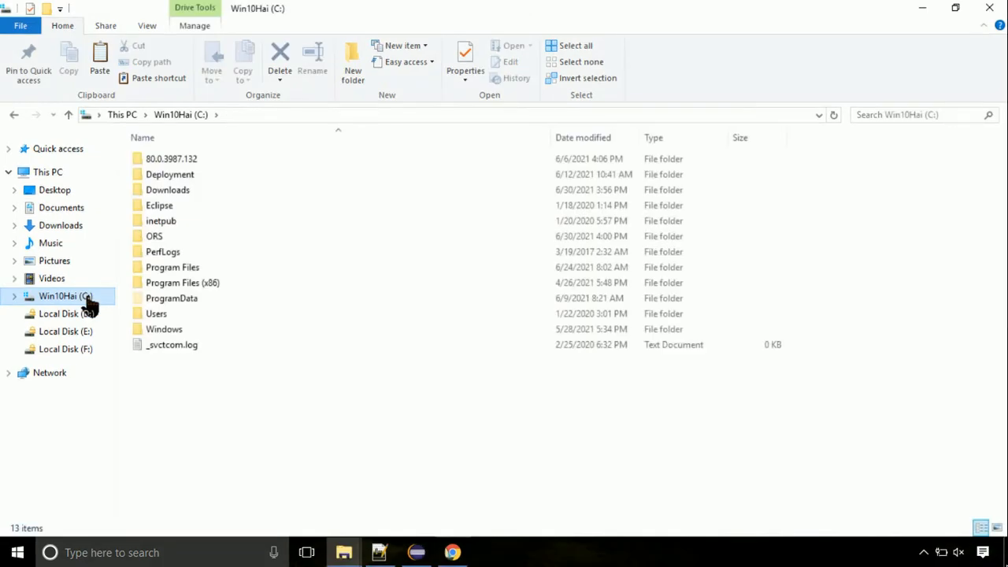
mouse_move(164, 329)
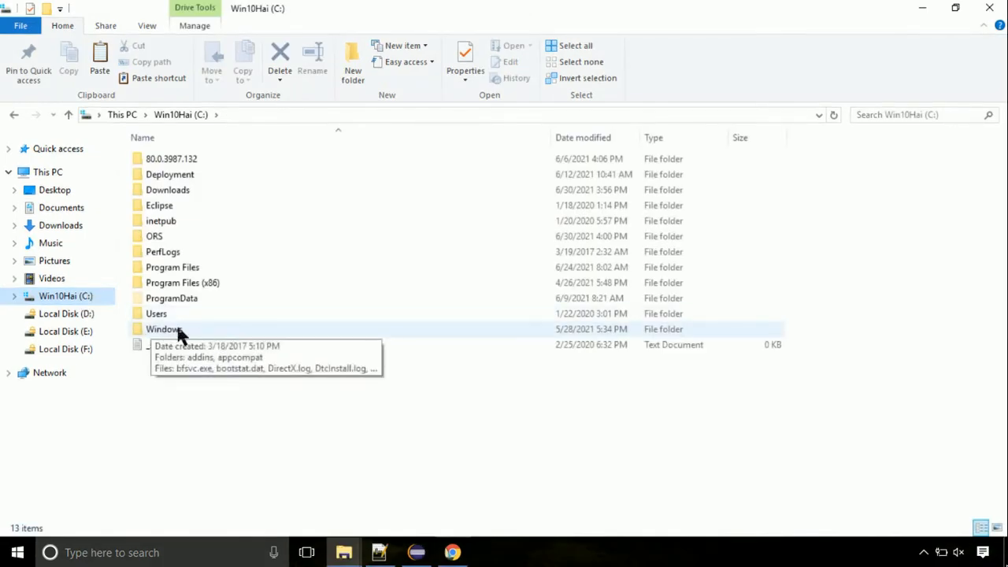
Step: Navigate into C:\Windows\System32 and bring up the folder's context menu for pasting
double_click(164, 330)
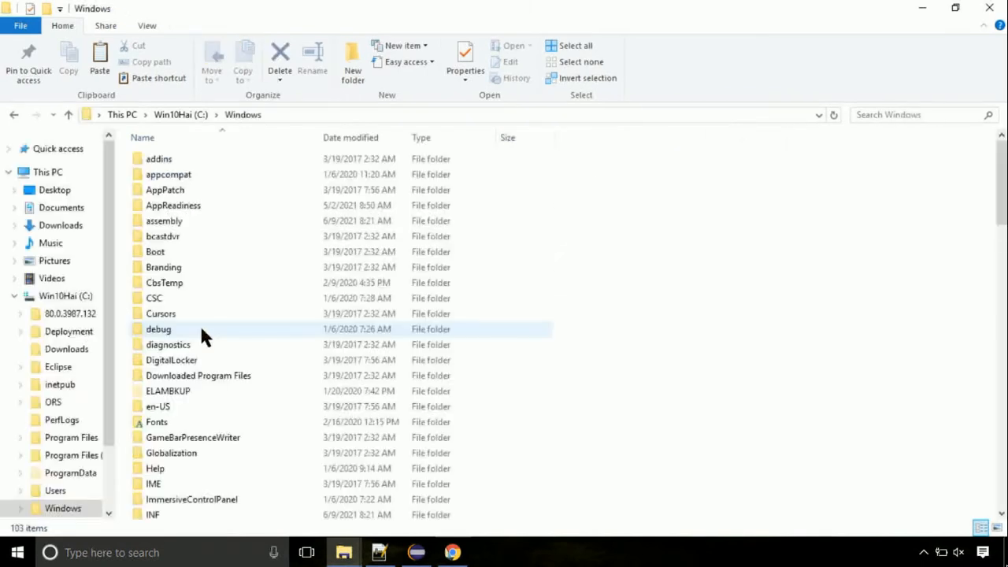
left_click(154, 217)
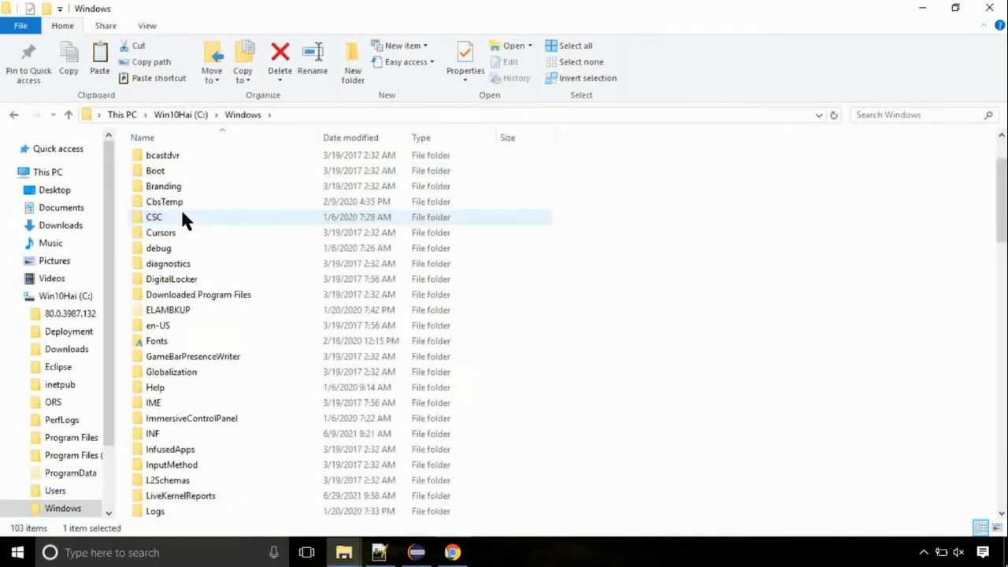
scroll("down", 3)
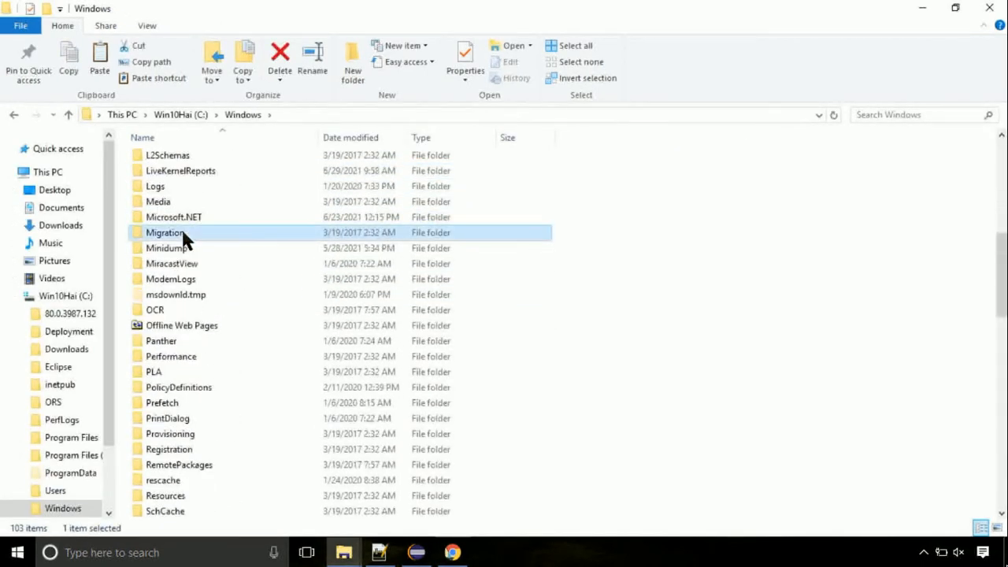
scroll("down", 3)
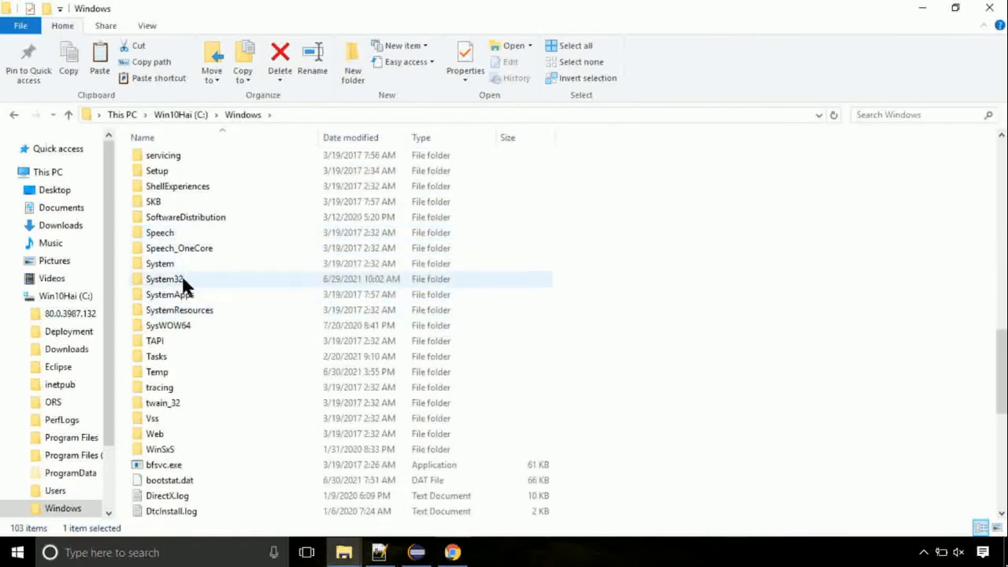
double_click(164, 279)
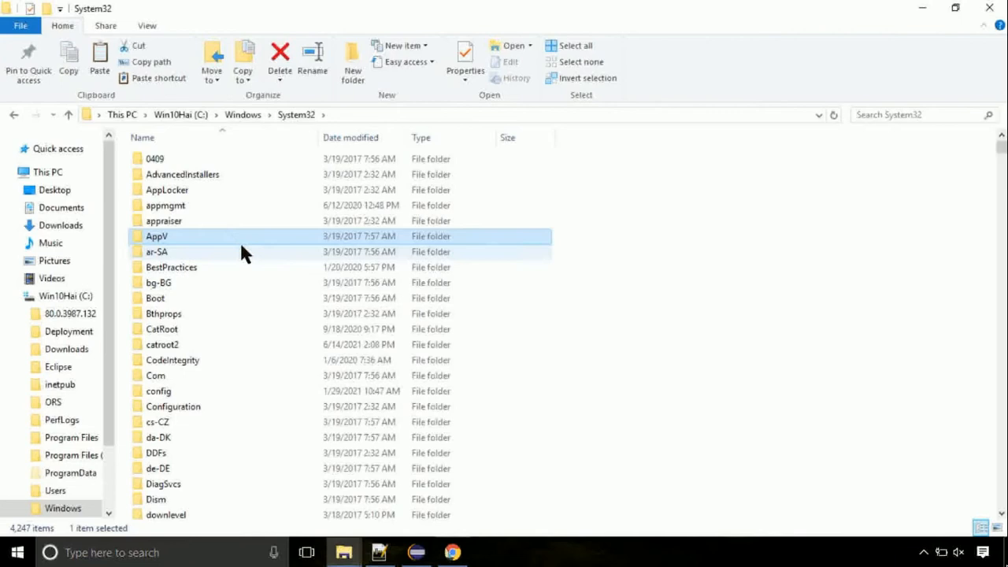
scroll("down", 3)
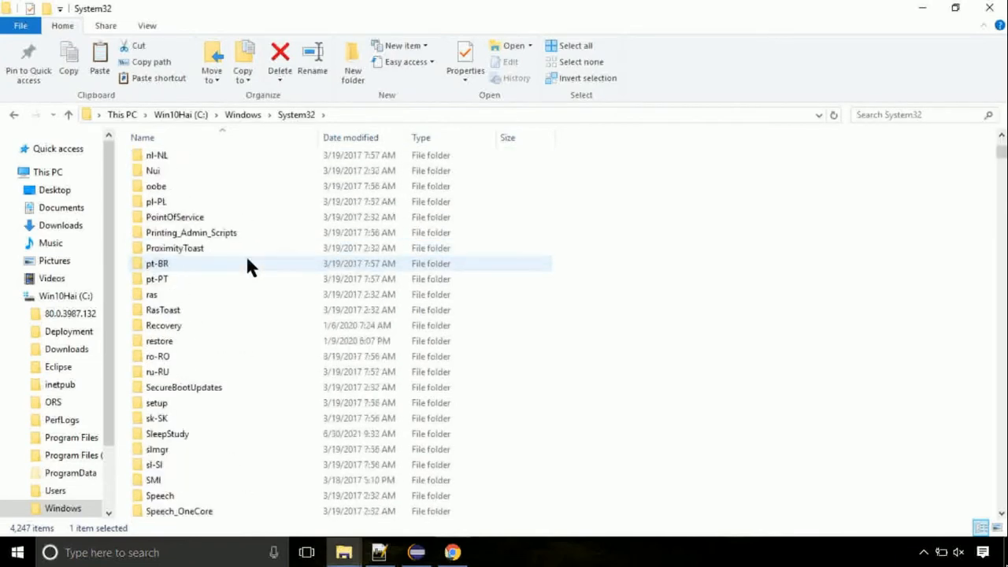
right_click(768, 239)
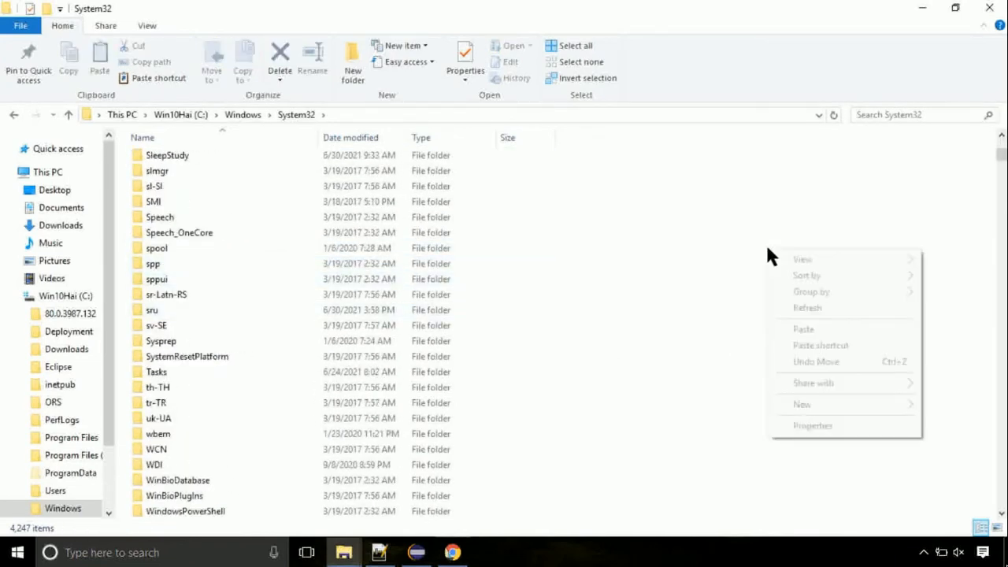
mouse_move(795, 333)
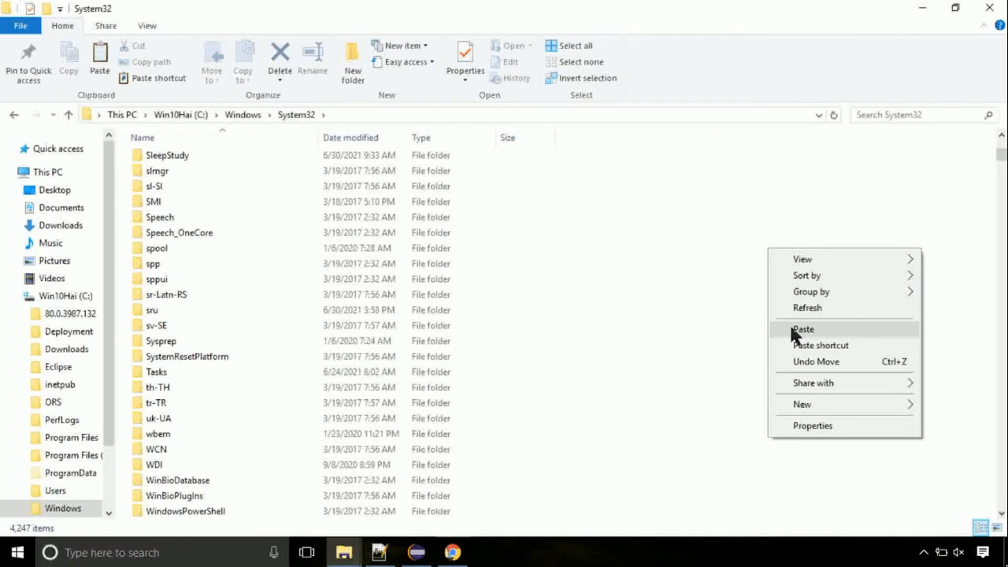
Step: Paste setupapi.dll into System32, continuing past the administrator permission prompt
left_click(803, 329)
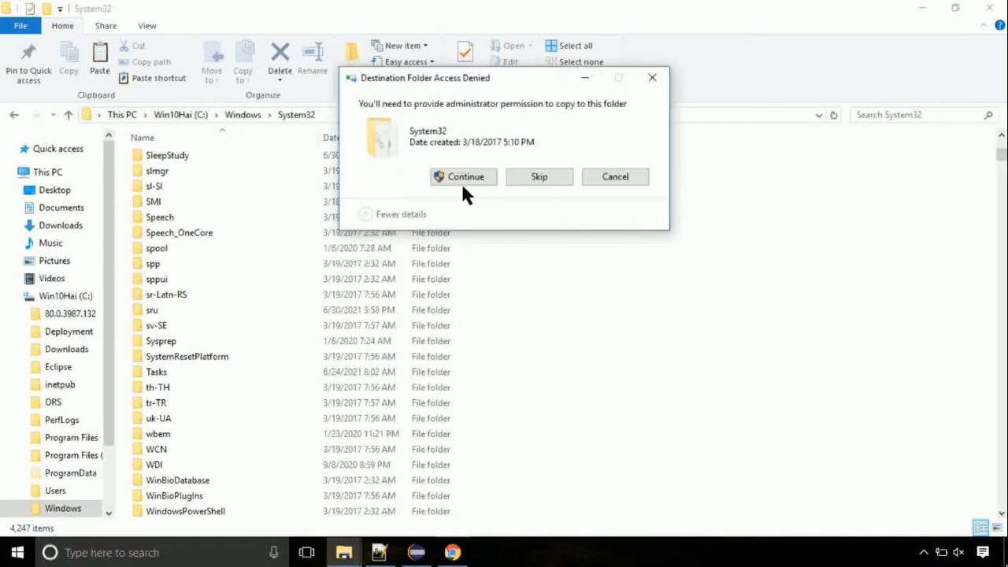
left_click(463, 177)
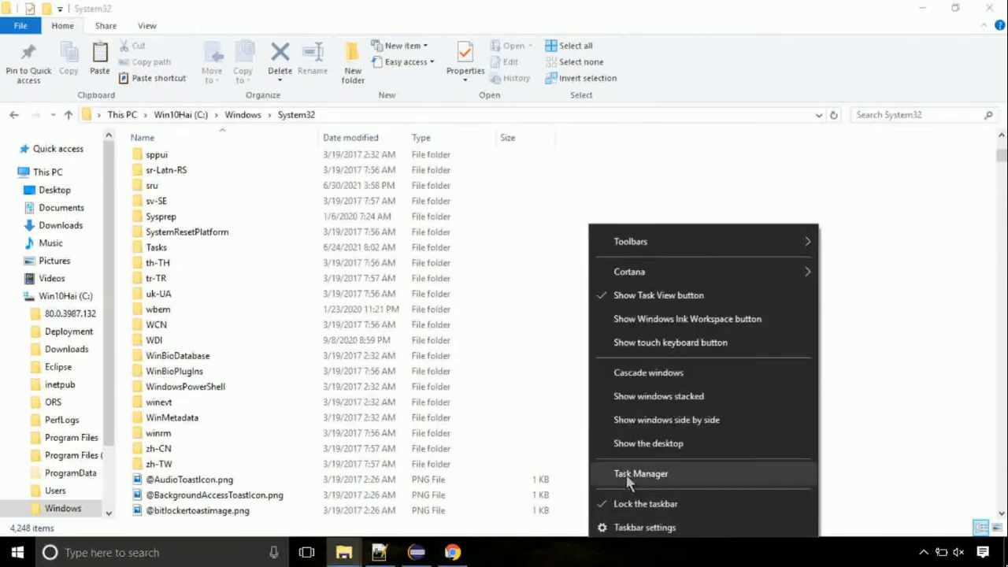
Step: Launch Task Manager, start Run new task and browse for a program
left_click(640, 473)
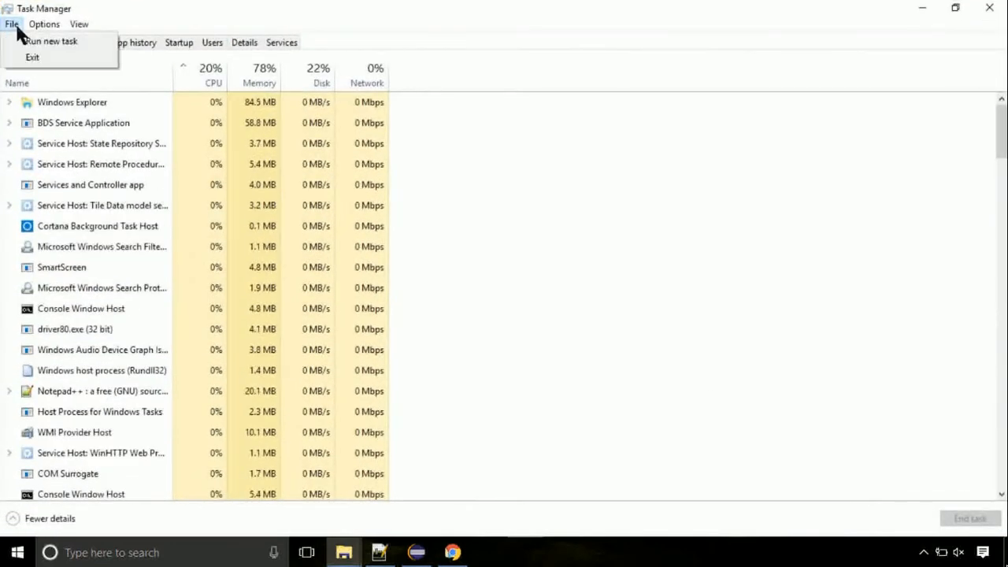
left_click(51, 41)
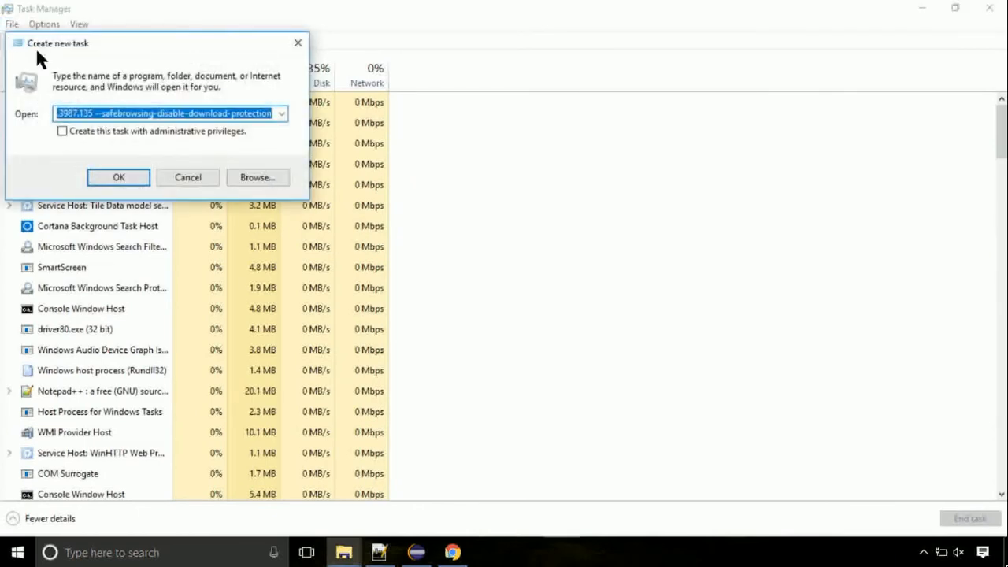
left_click(257, 177)
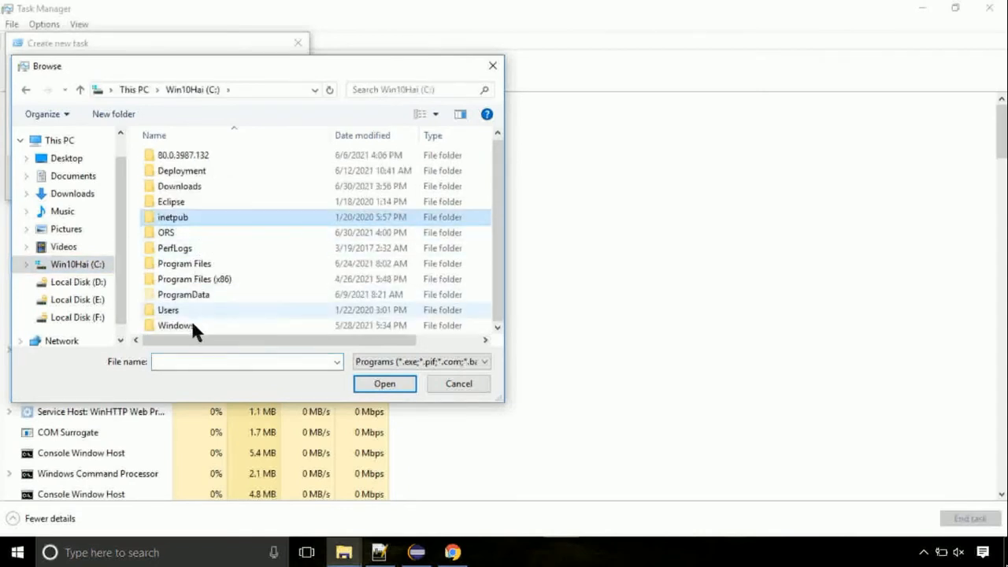
Step: Pick cmd.exe from Windows\System32 and run it with administrator privileges
double_click(174, 325)
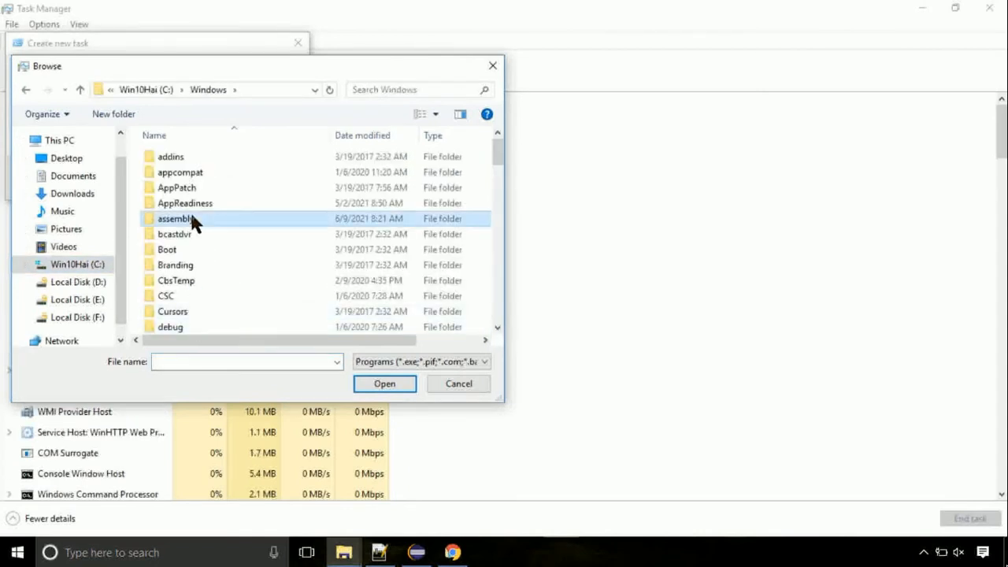
scroll("down", 3)
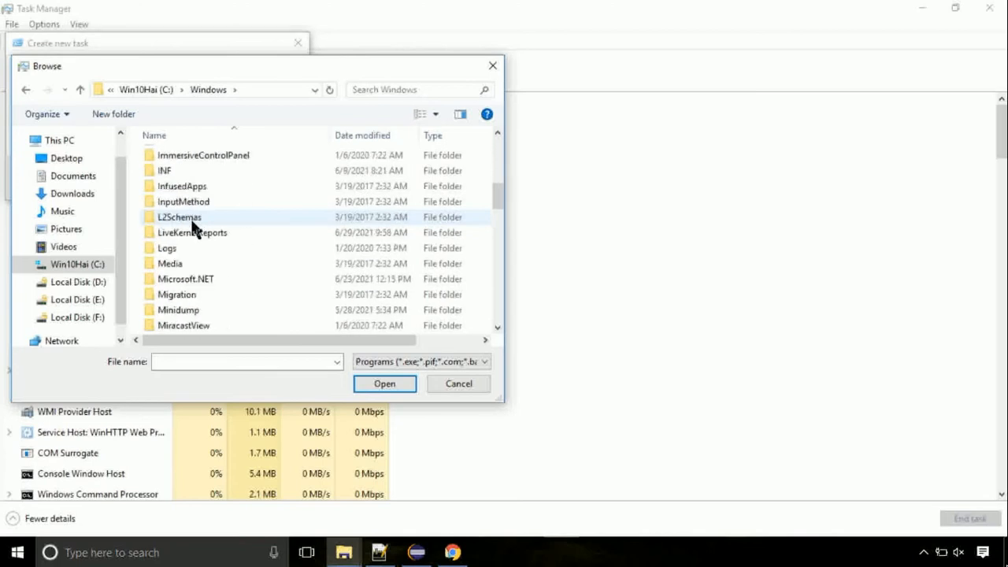
scroll("down", 3)
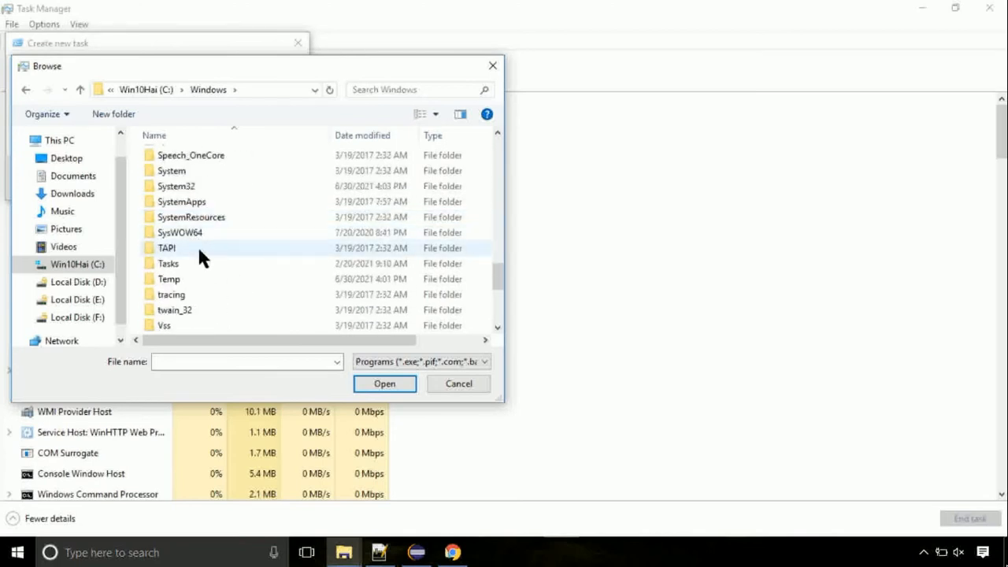
double_click(177, 186)
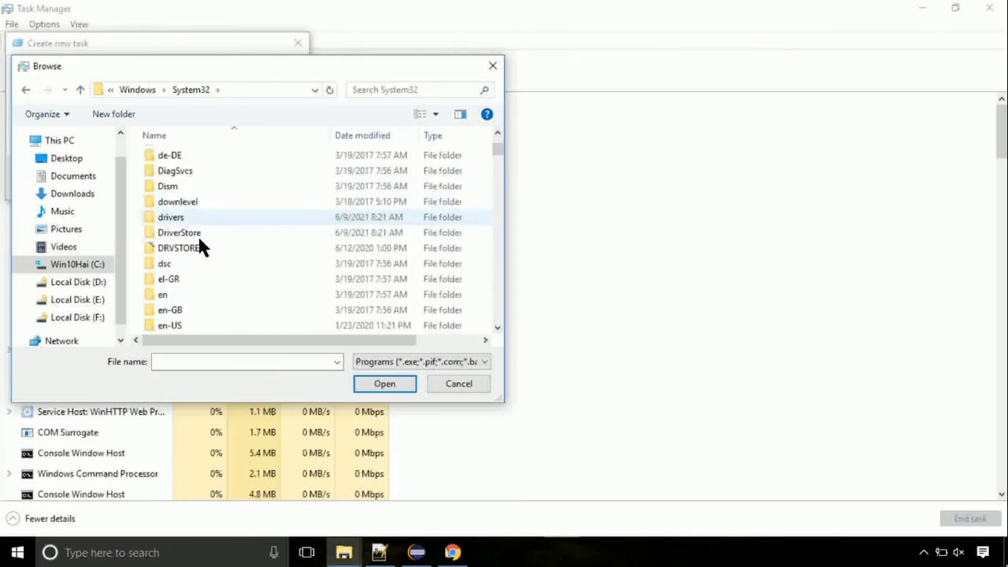
scroll("down", 3)
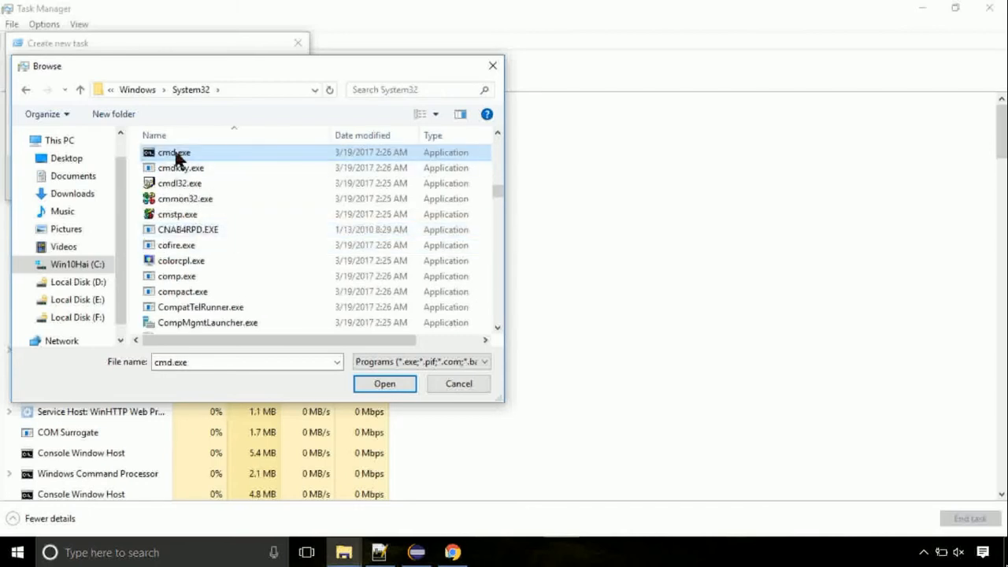
left_click(385, 384)
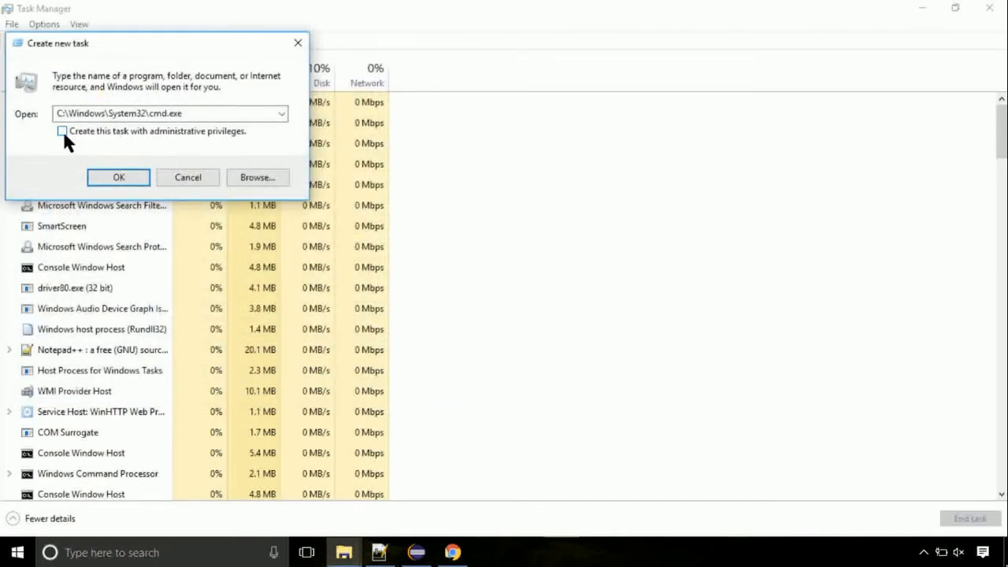
left_click(118, 176)
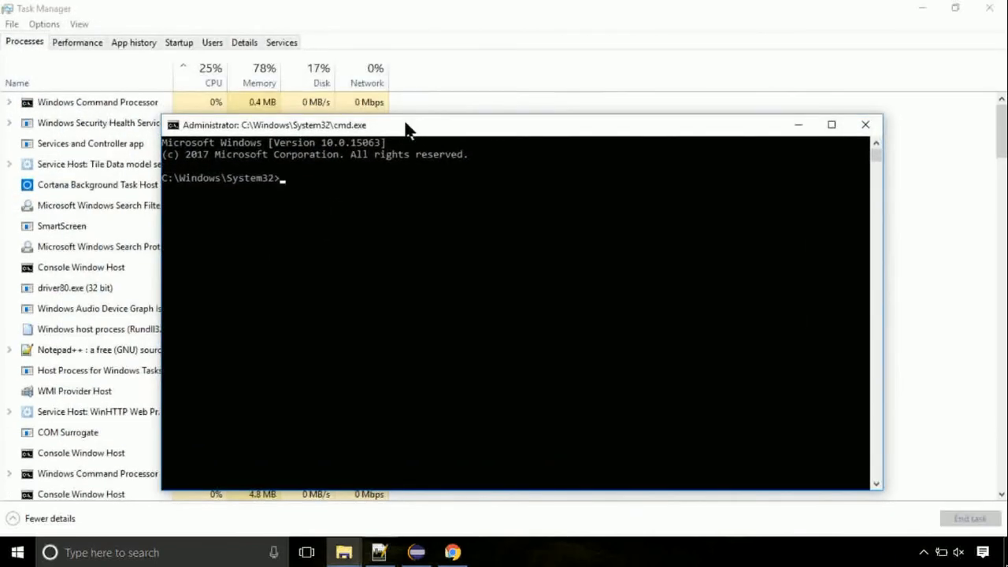
Step: Run gpupdate so computer and user policy refresh, then begin entering chkdsk
type("gpupd")
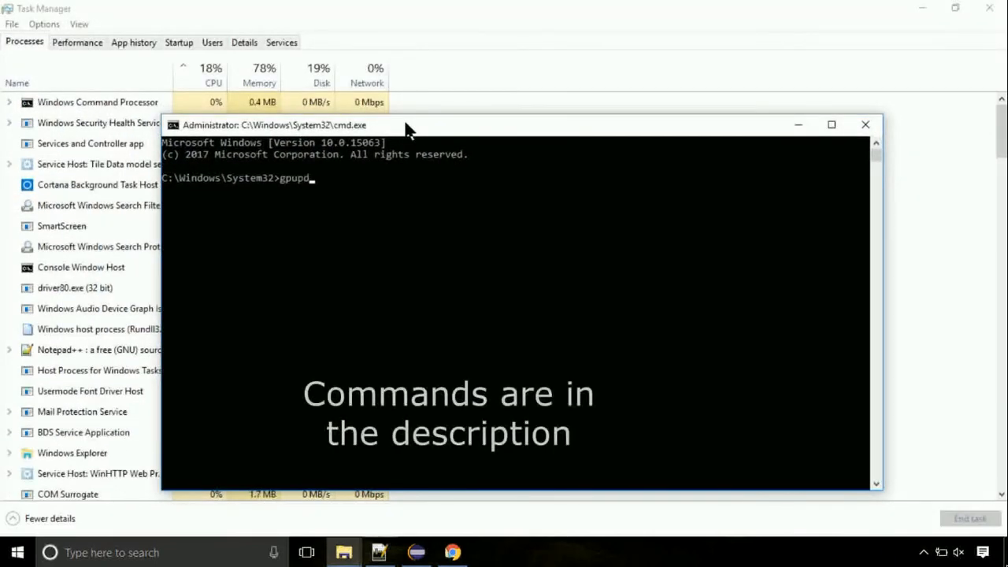
key("Return")
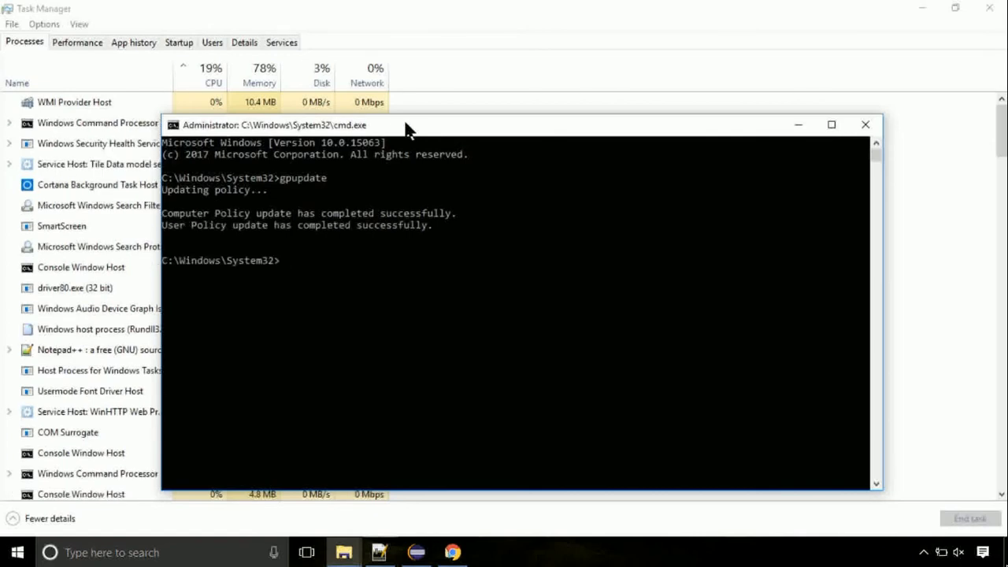
type("chkds")
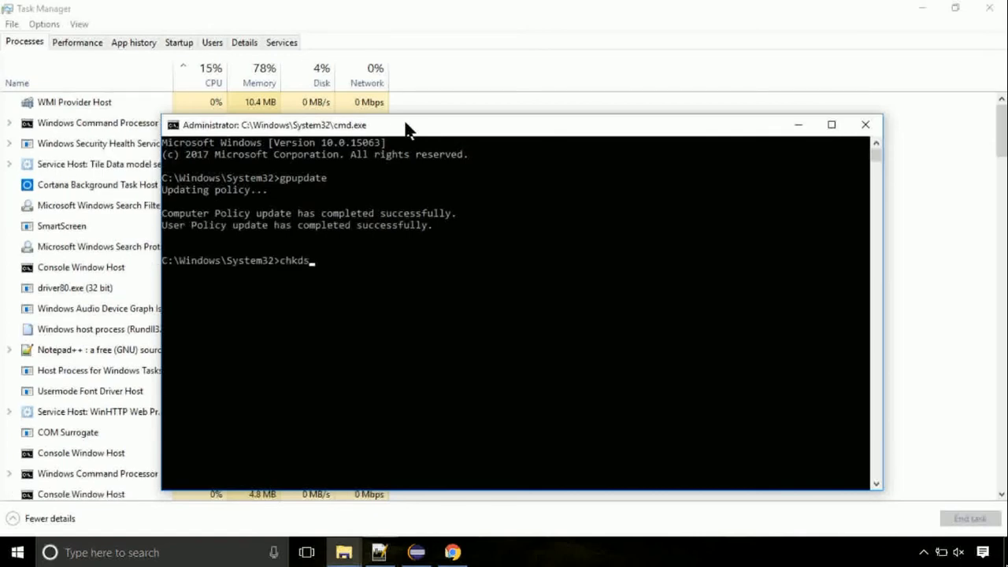
Step: Run chkdsk c: to start a disk check of the NTFS C: drive
type("k c:")
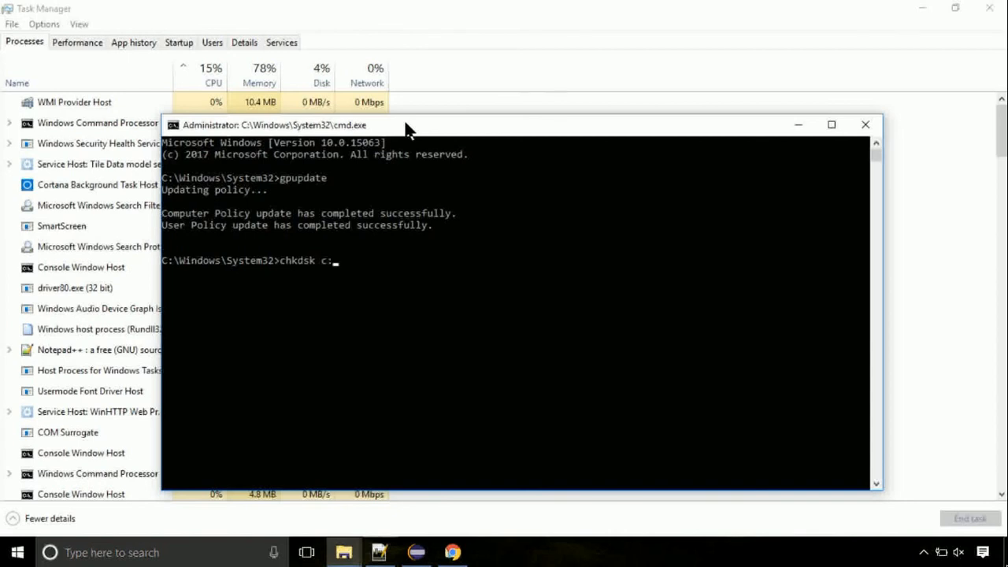
key("Return")
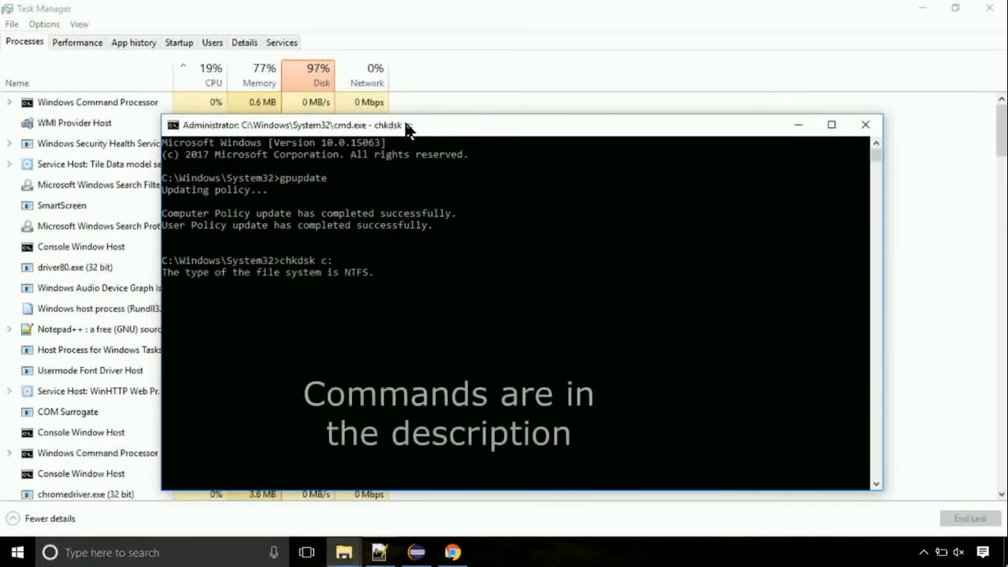